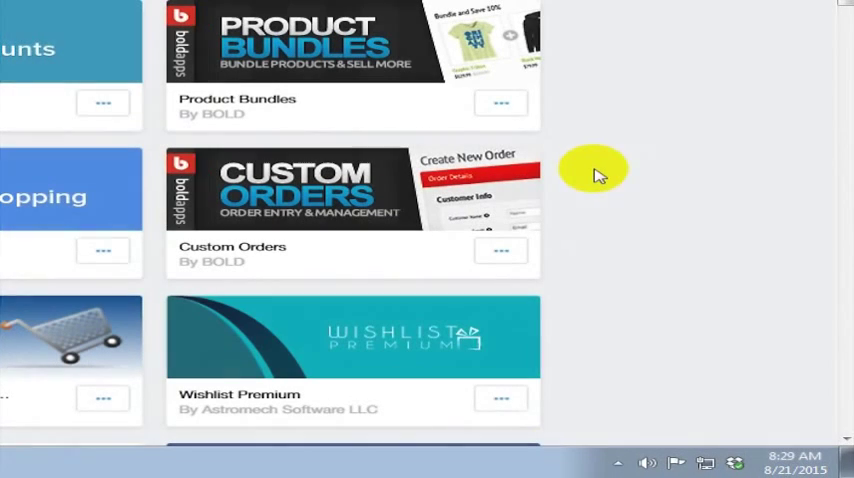
{"action": "mouse_move", "coordinate": [258, 252]}
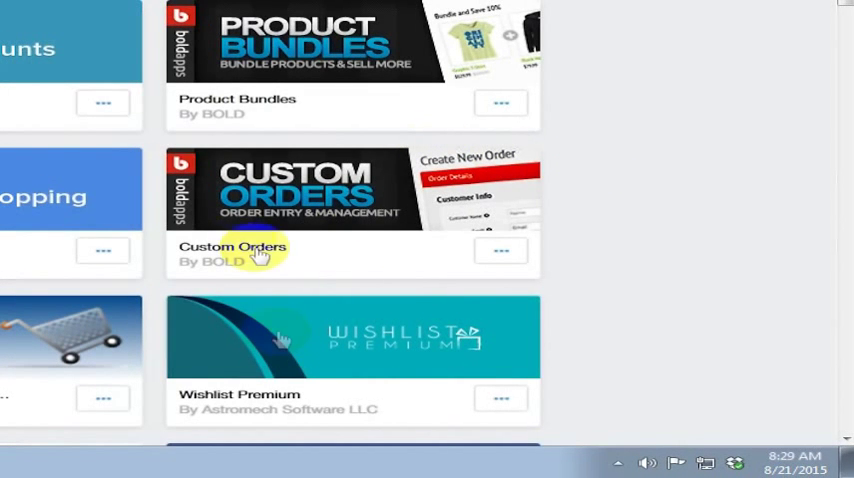
{"action": "mouse_move", "coordinate": [222, 88]}
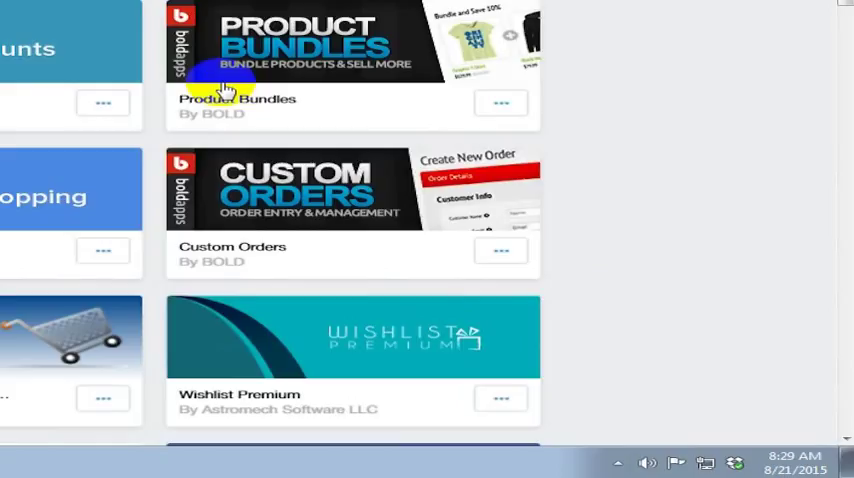
{"action": "mouse_move", "coordinate": [124, 96]}
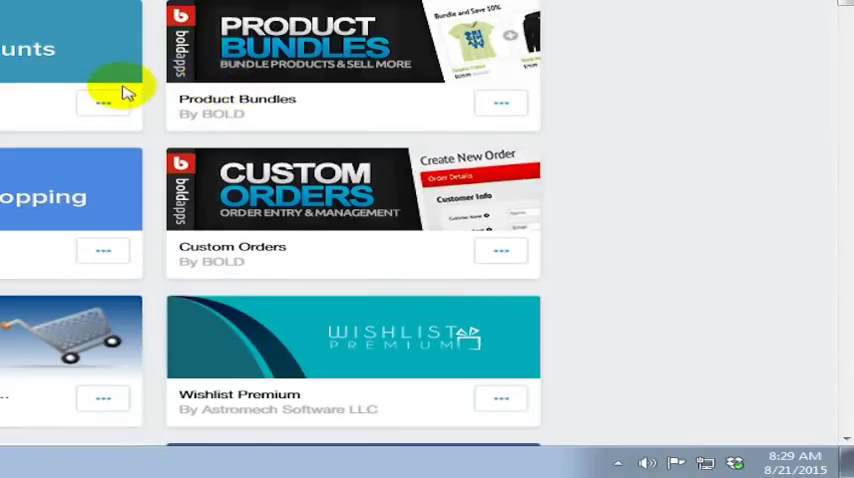
Show the taskbar clock's calendar with the local, Munich and Christchurch clocks.
{"action": "left_click", "coordinate": [796, 462]}
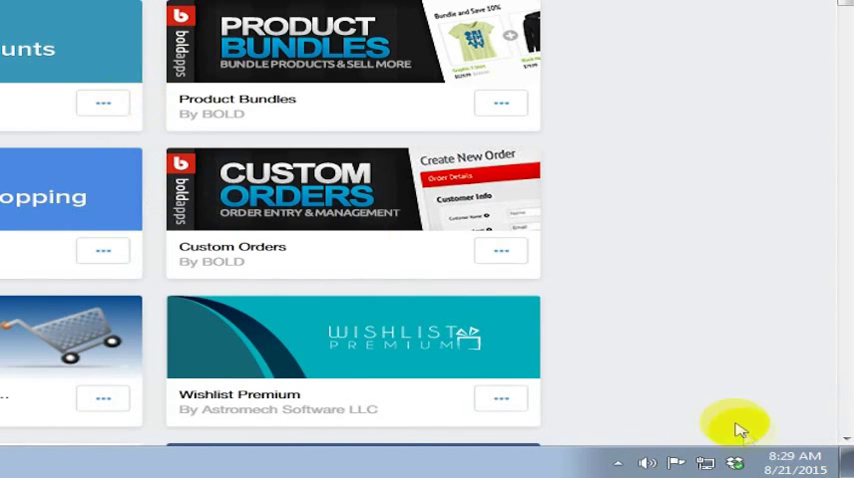
{"action": "left_click", "coordinate": [794, 462]}
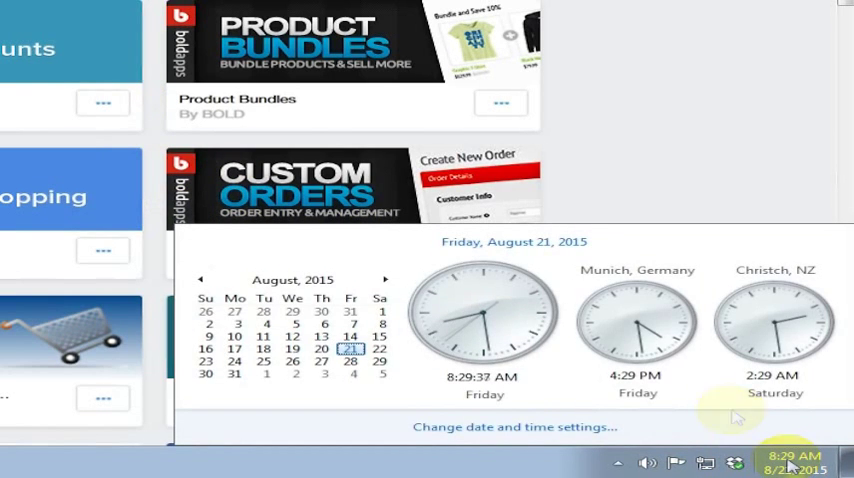
{"action": "mouse_move", "coordinate": [760, 278]}
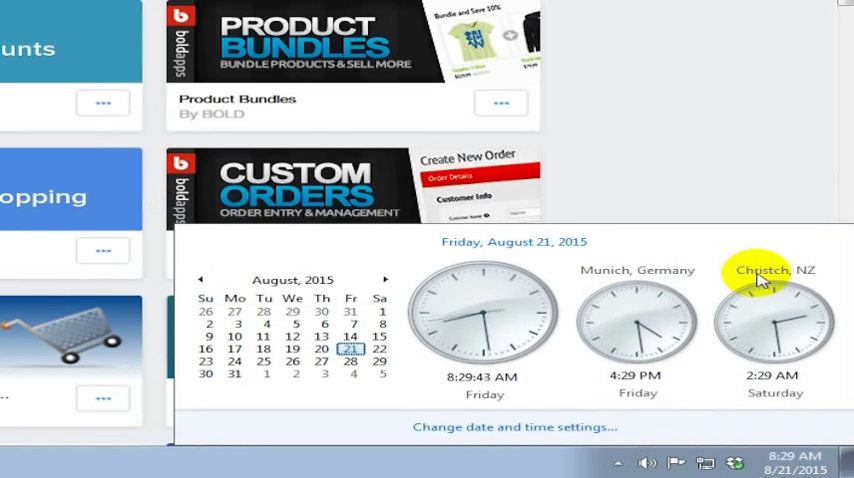
{"action": "mouse_move", "coordinate": [692, 308]}
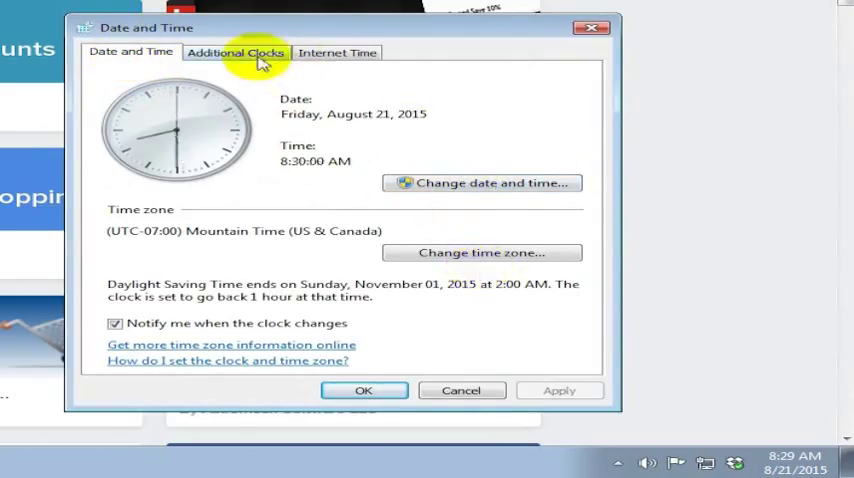
Go to Additional Clocks and expand the first clock's time zone list.
{"action": "left_click", "coordinate": [234, 52]}
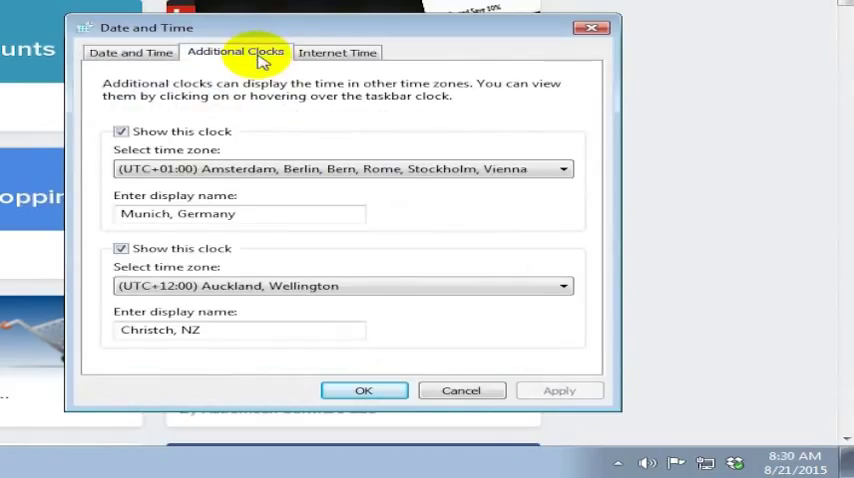
{"action": "mouse_move", "coordinate": [260, 204]}
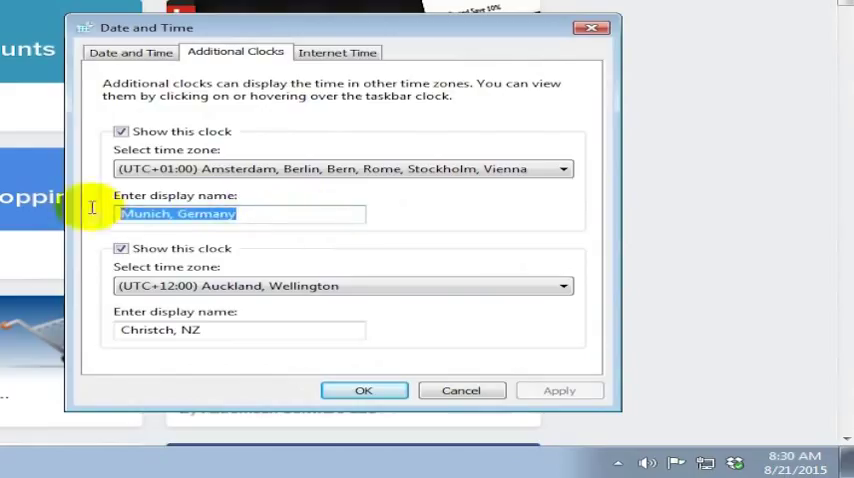
{"action": "mouse_move", "coordinate": [36, 256]}
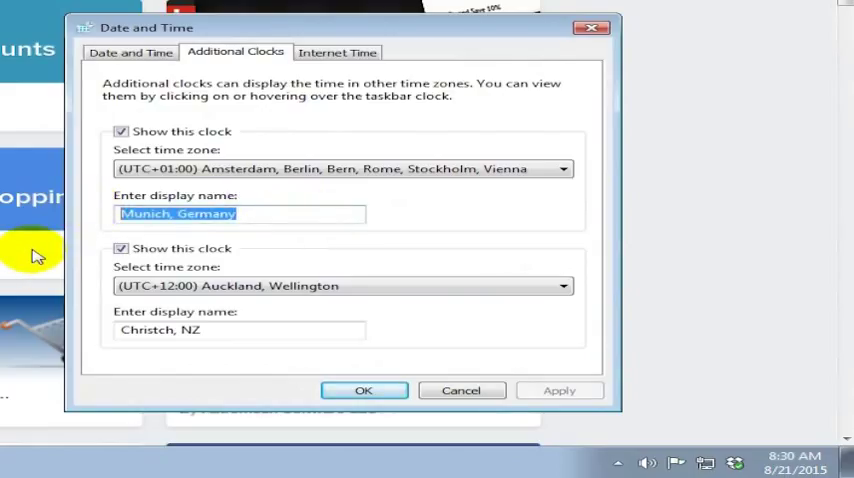
{"action": "mouse_move", "coordinate": [38, 248]}
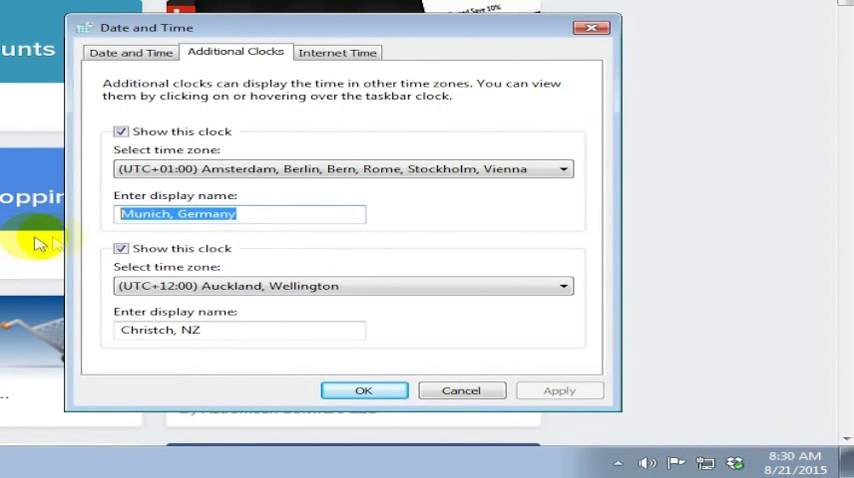
{"action": "left_click", "coordinate": [562, 168]}
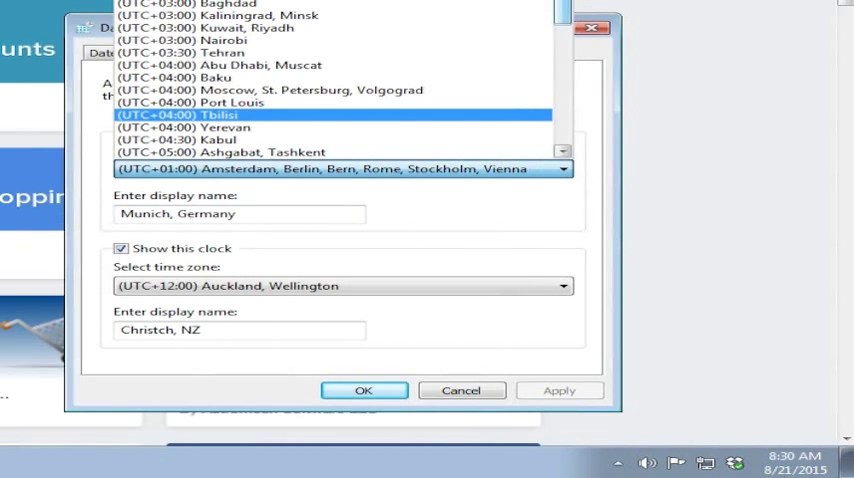
Set the first clock to (UTC+05:30) Chennai, Kolkata, Mumbai, New Delhi named 'Delhi, India'.
{"action": "scroll", "scroll_direction": "down", "scroll_amount": 3}
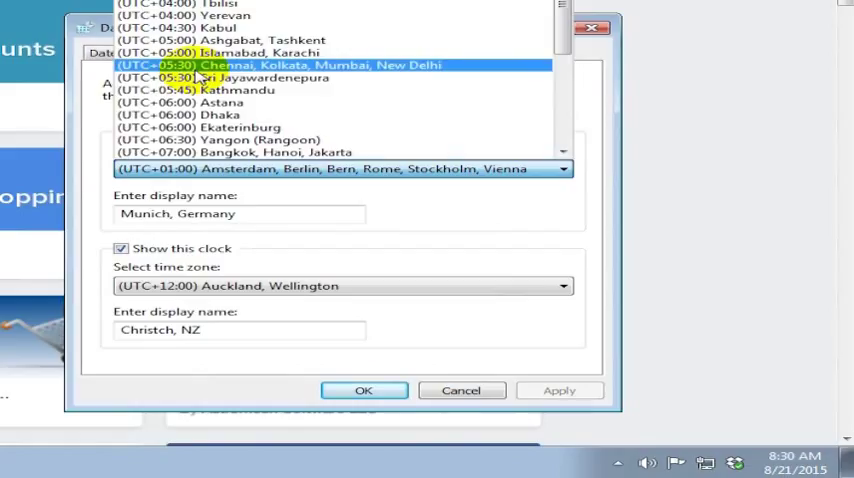
{"action": "left_click", "coordinate": [278, 64]}
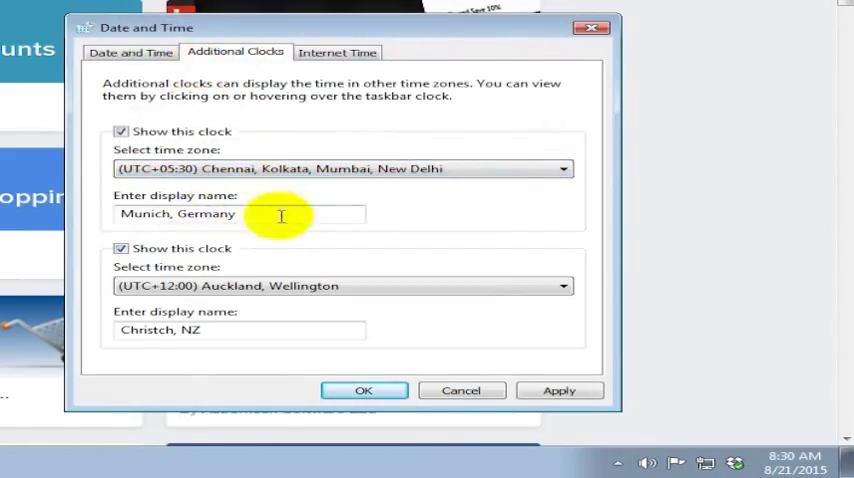
{"action": "type", "text": "Delhi"}
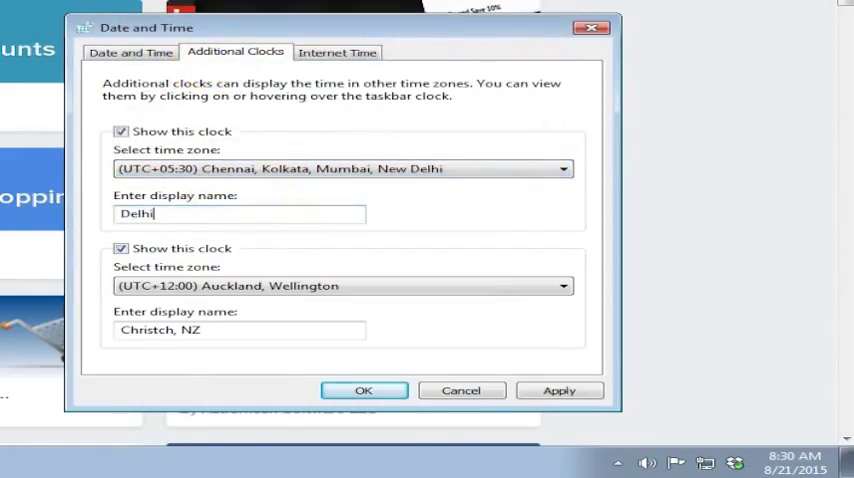
{"action": "type", "text": ", India"}
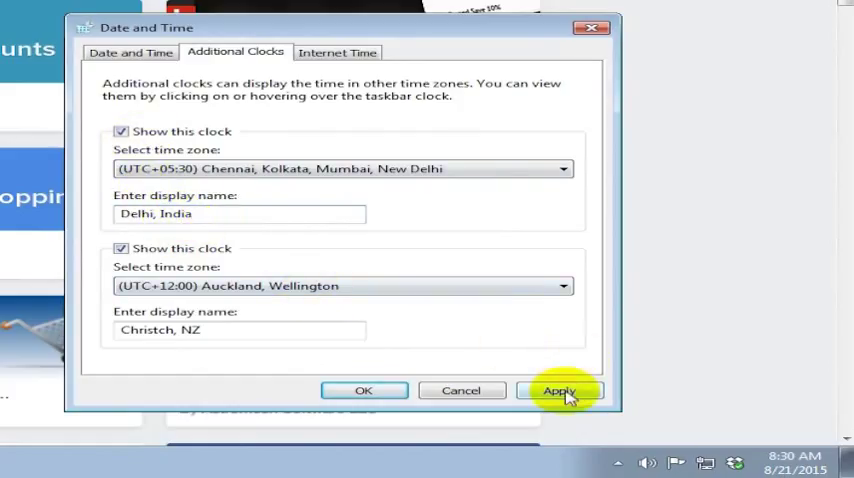
Apply the settings and check the taskbar popup lists local, Delhi, India and Christch, NZ times.
{"action": "left_click", "coordinate": [560, 390]}
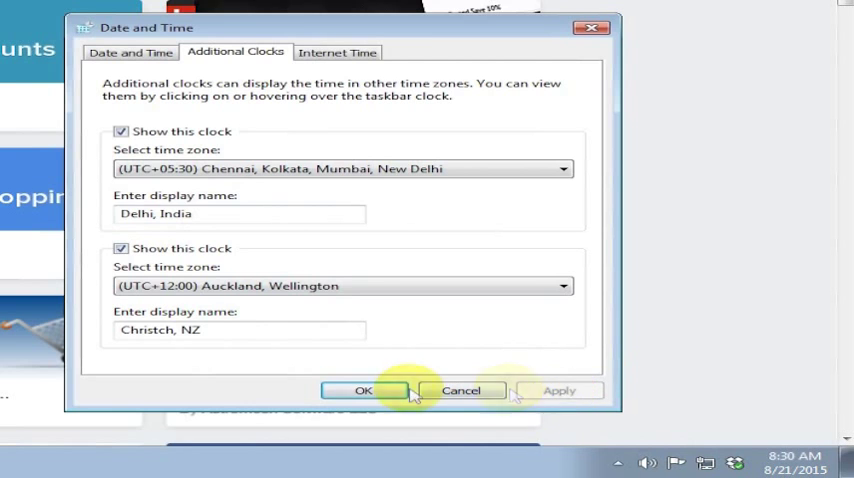
{"action": "left_click", "coordinate": [362, 390]}
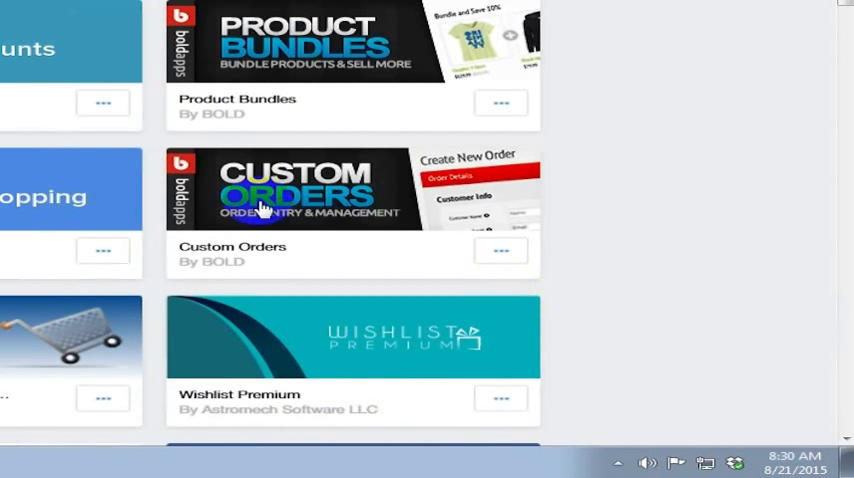
{"action": "mouse_move", "coordinate": [670, 296]}
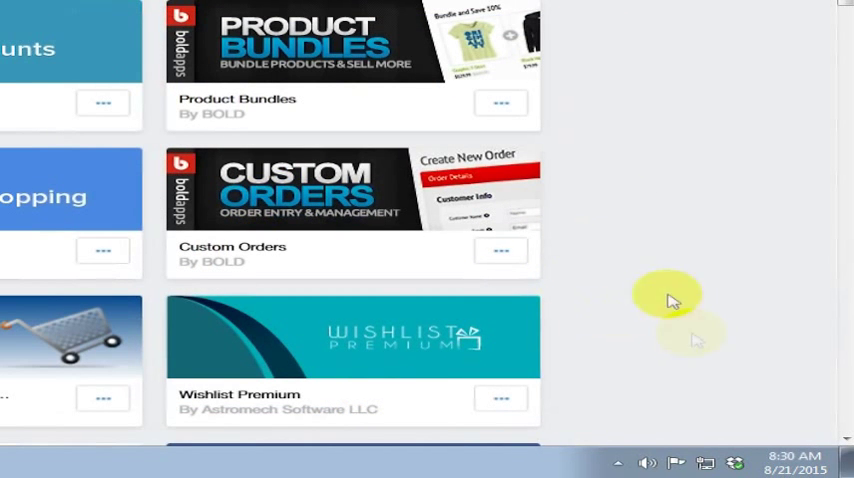
{"action": "left_click", "coordinate": [794, 460]}
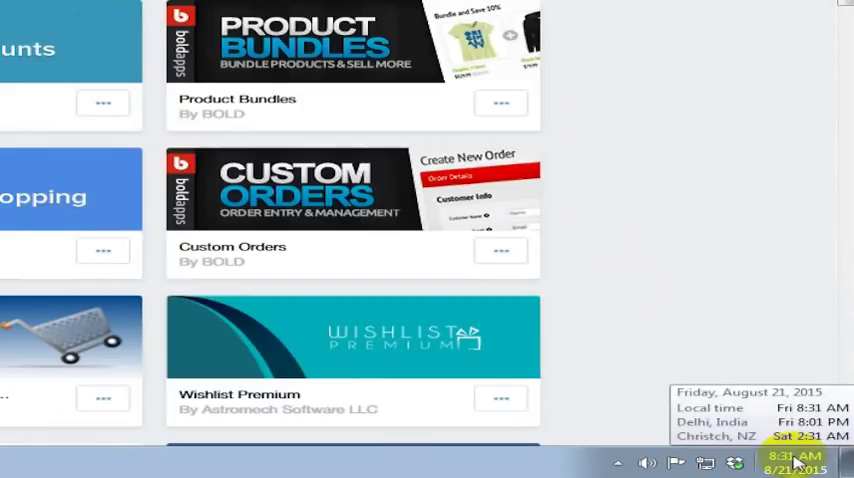
{"action": "mouse_move", "coordinate": [750, 424]}
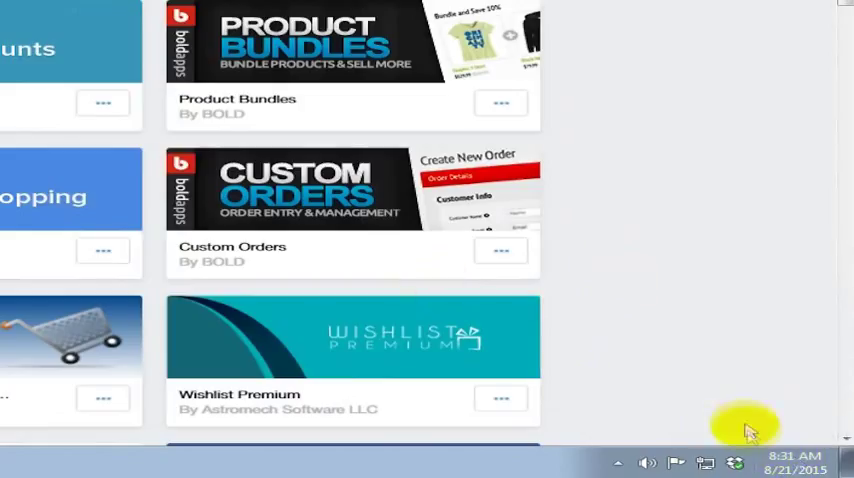
{"action": "left_click", "coordinate": [792, 460]}
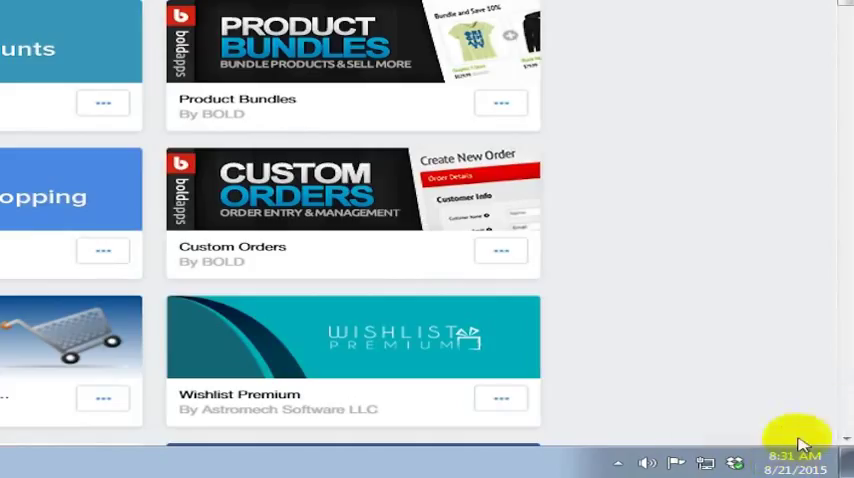
{"action": "left_click", "coordinate": [796, 462]}
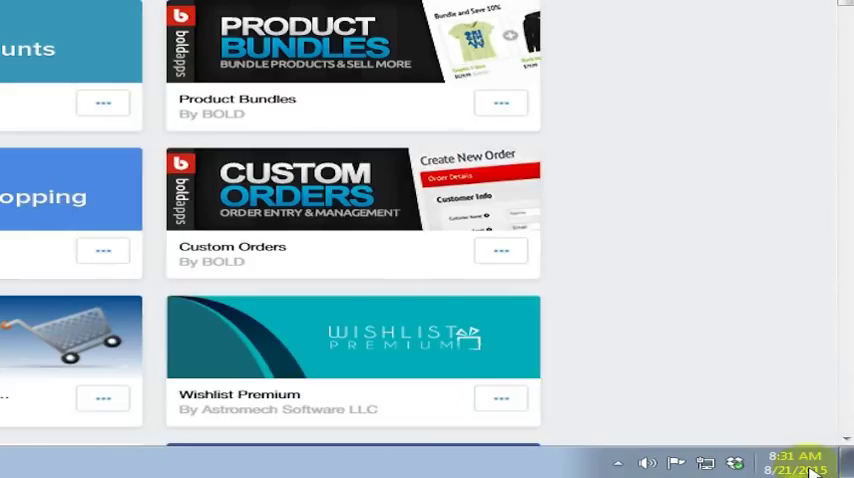
{"action": "left_click", "coordinate": [796, 464]}
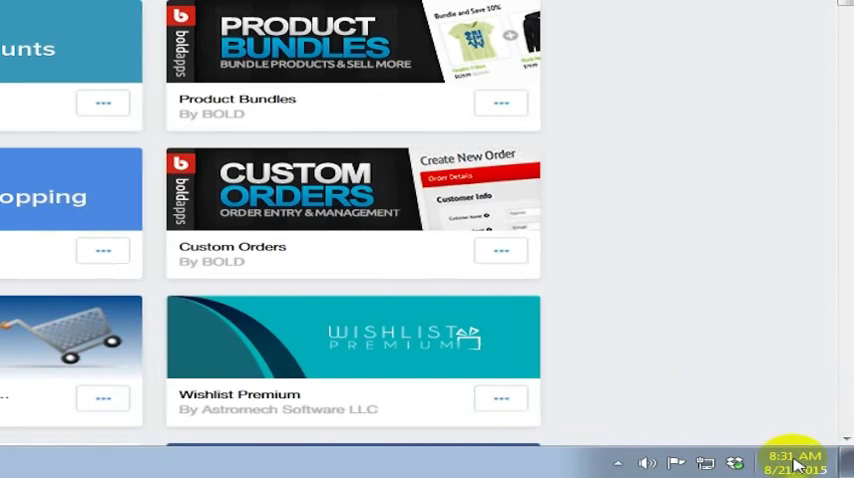
{"action": "mouse_move", "coordinate": [664, 164]}
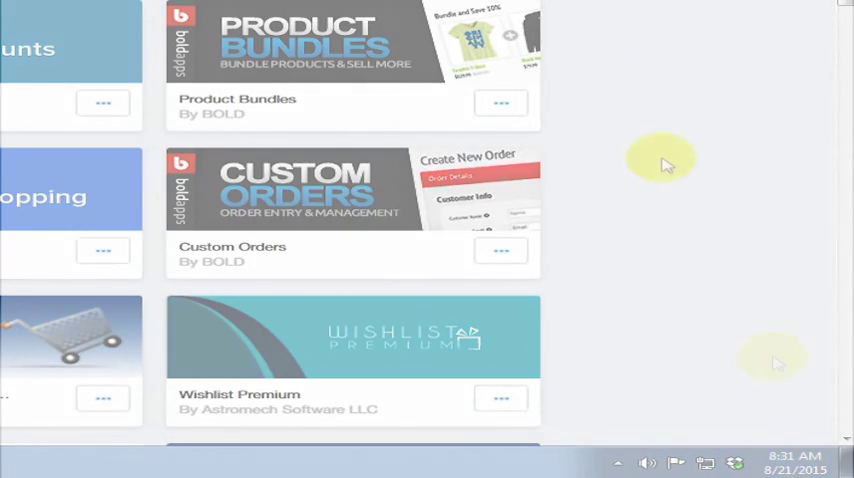